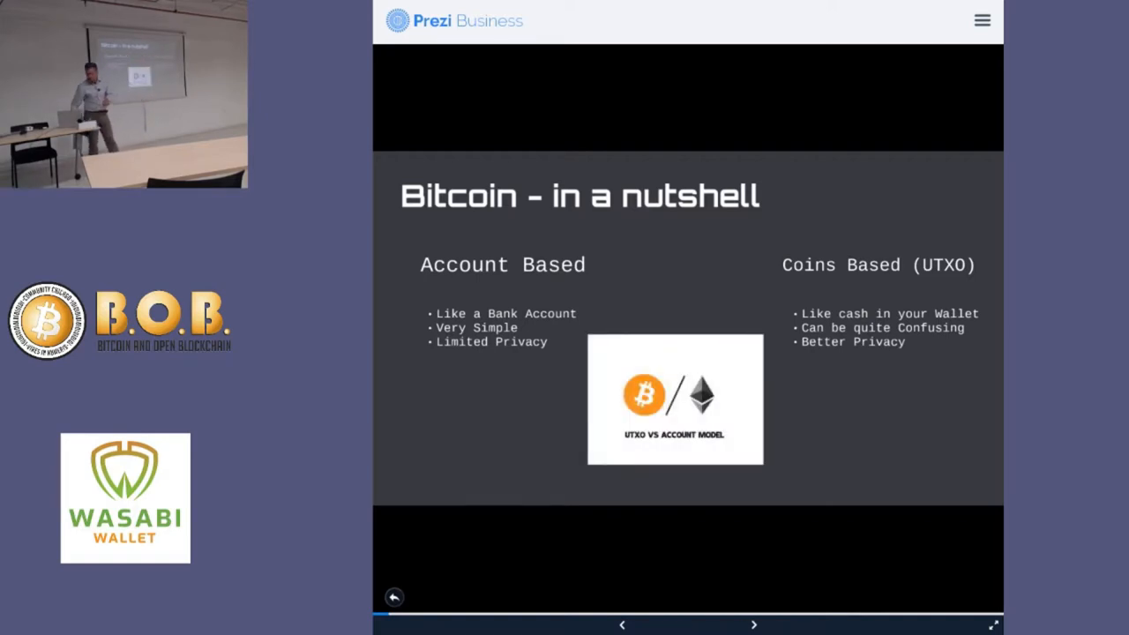
- Advance the presentation to the Cash and Bitcoin slide
left_click(753, 624)
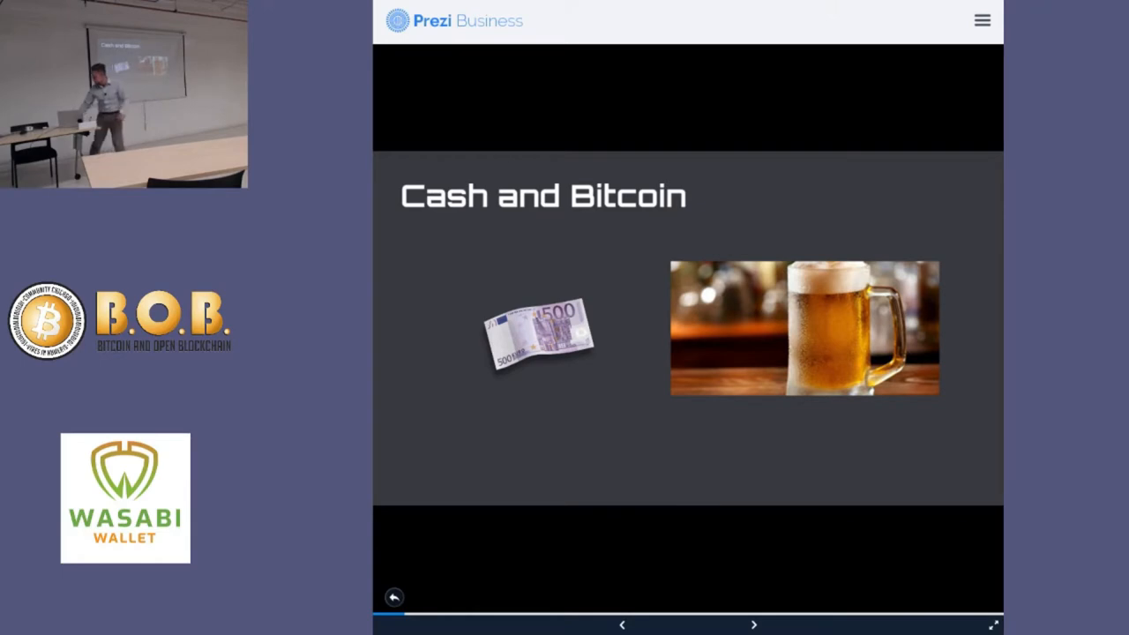
- Advance through the UTXO Unspent Coins slide to the Bitcoin Transaction slide (6 BTC in, 2 and 4 BTC out)
left_click(753, 625)
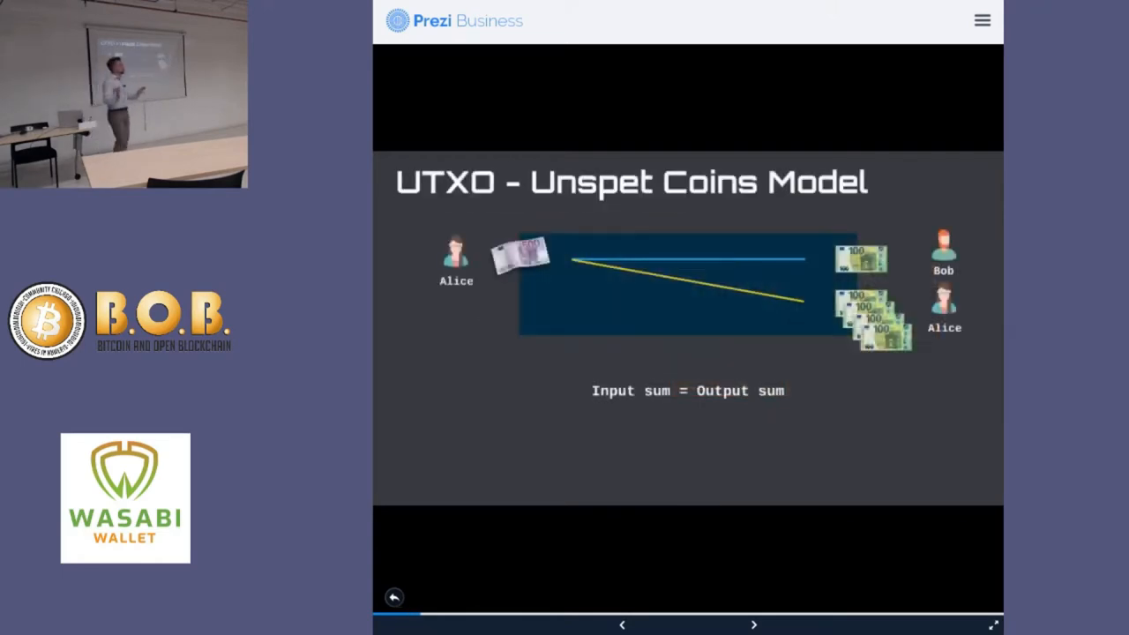
left_click(753, 625)
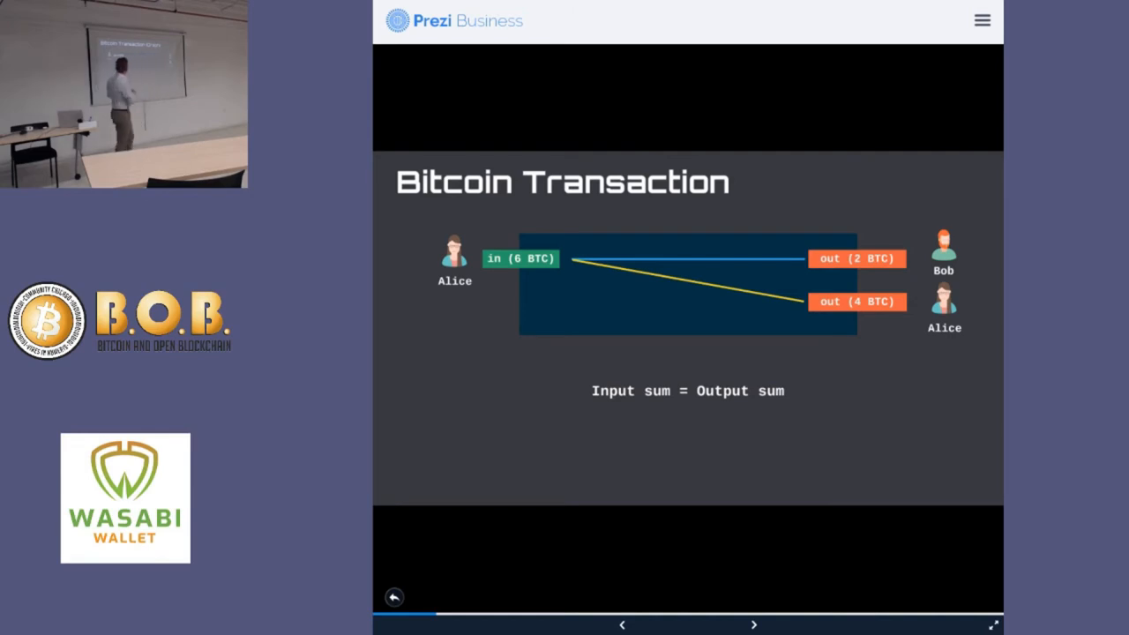
- Reveal the graph's 2 and 4 BTC outputs, a second 4 BTC transaction paying Esther and Alice, then the block–transaction–address diagram
left_click(755, 625)
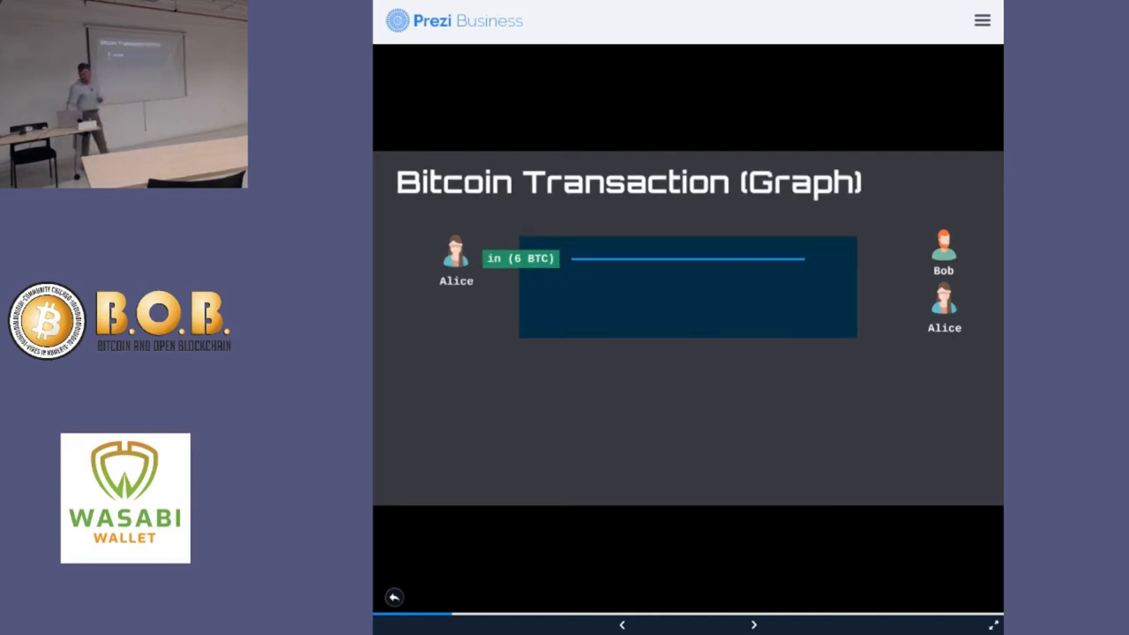
left_click(753, 625)
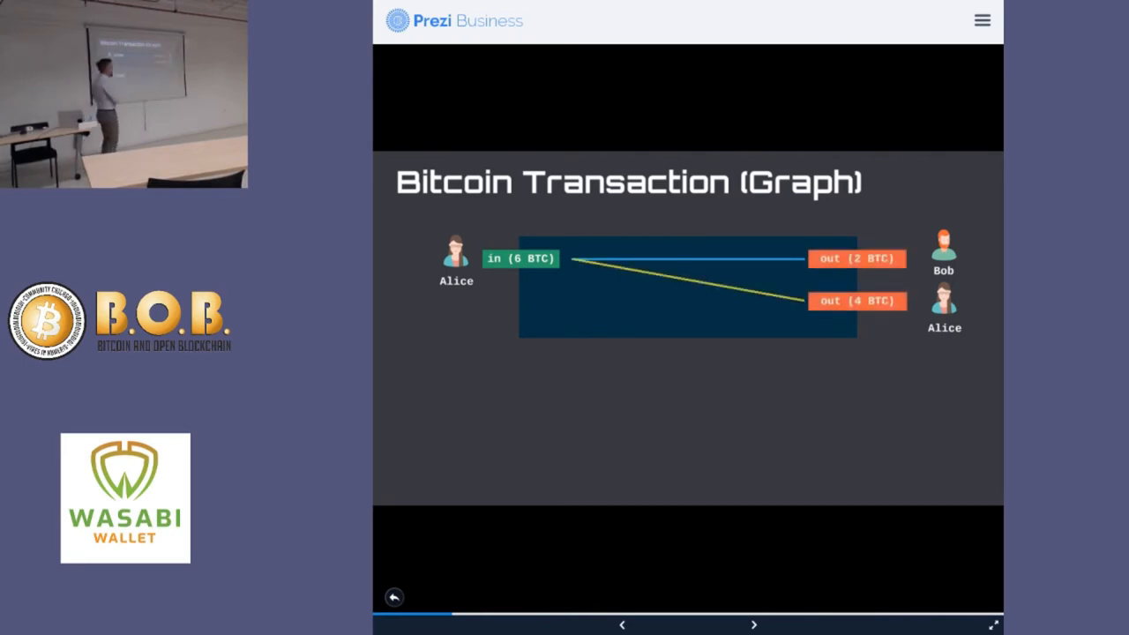
left_click(753, 625)
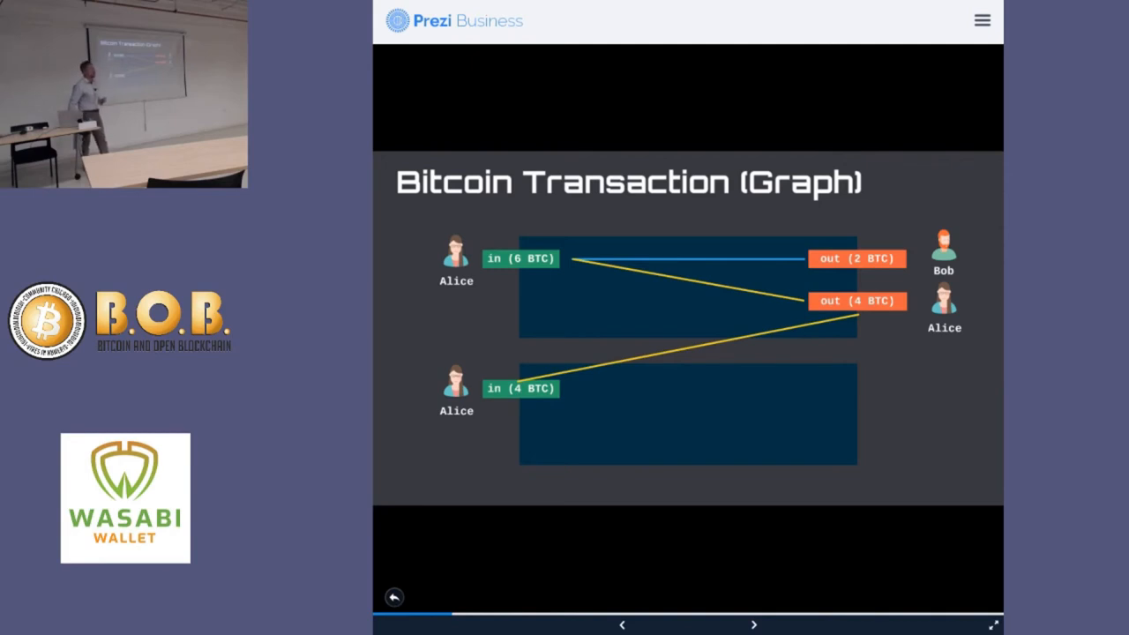
left_click(753, 625)
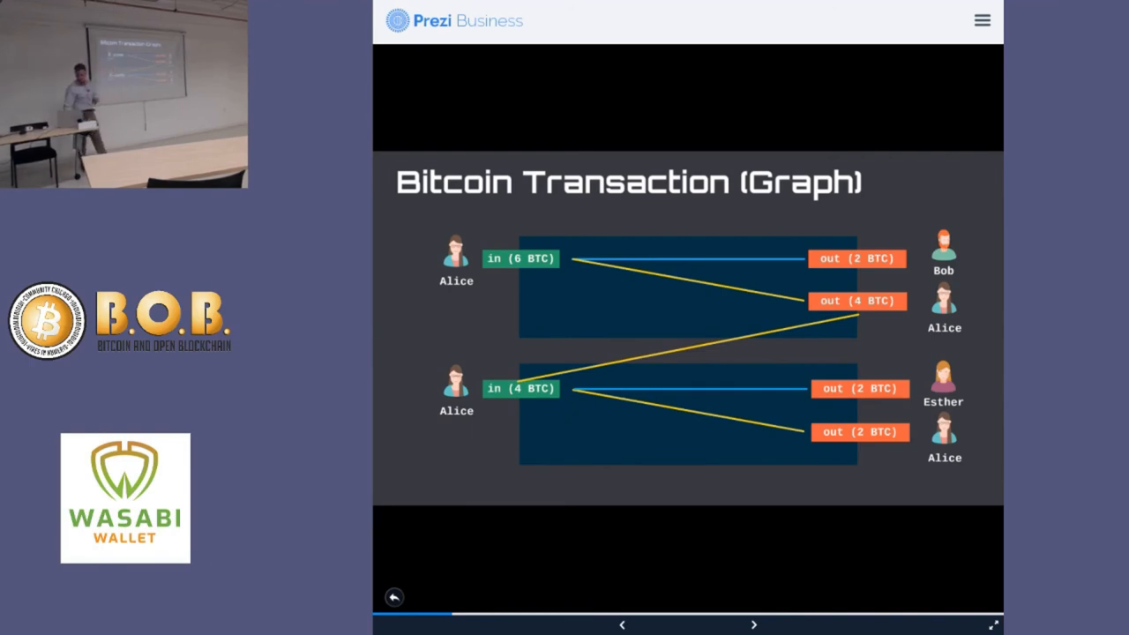
left_click(755, 624)
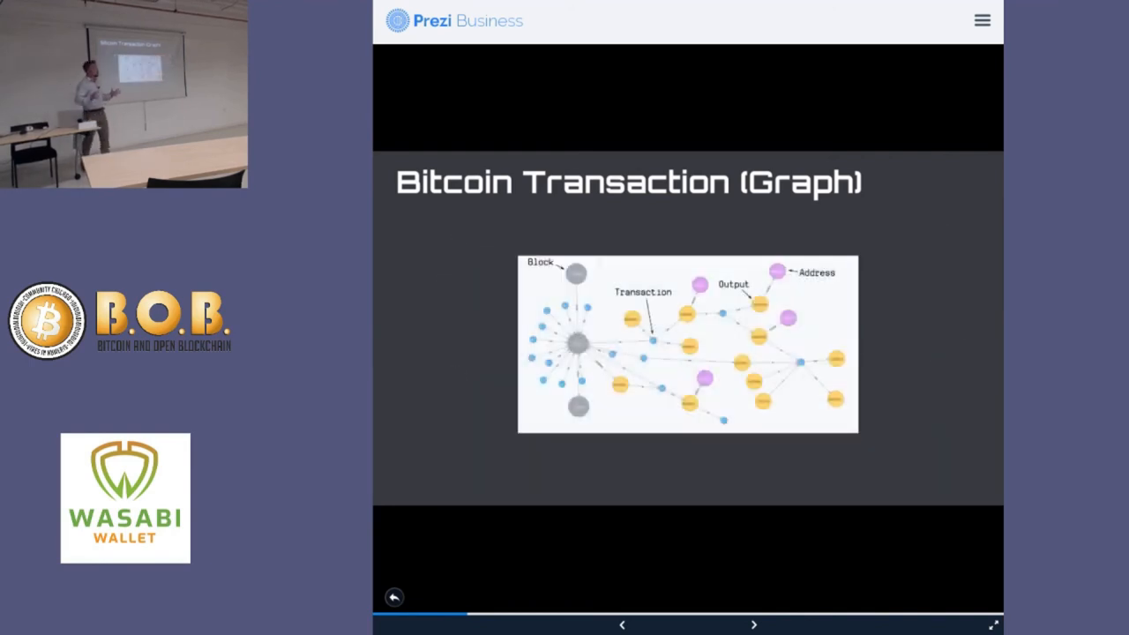